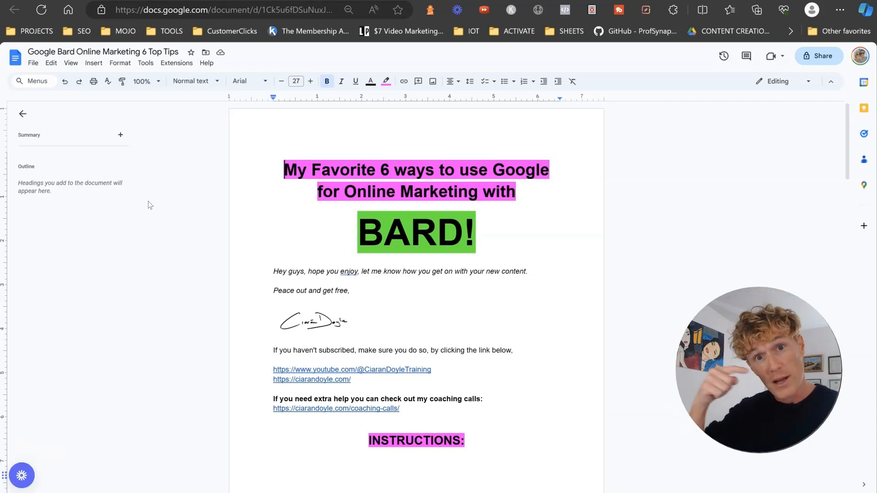
Step: Scroll the Google Docs tips list down past the instructions to the article-outline prompt
{"action": "scroll", "scroll_direction": "down", "scroll_amount": 3}
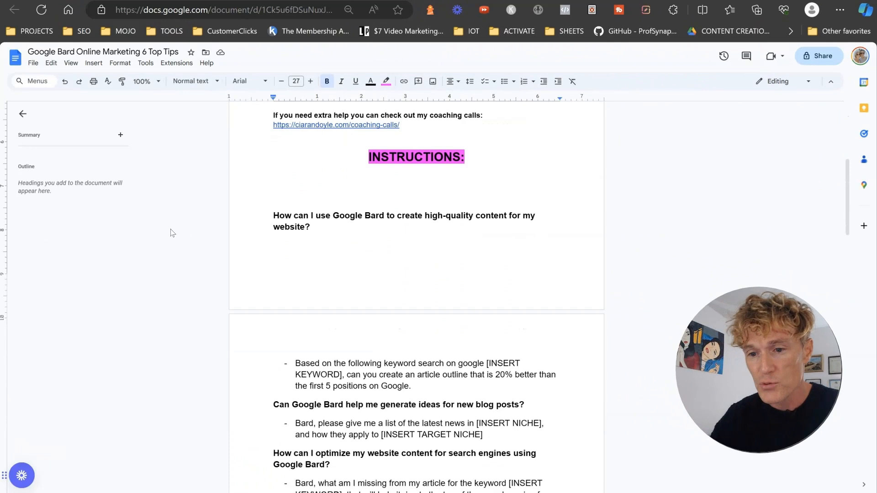
{"action": "scroll", "scroll_direction": "down", "scroll_amount": 3}
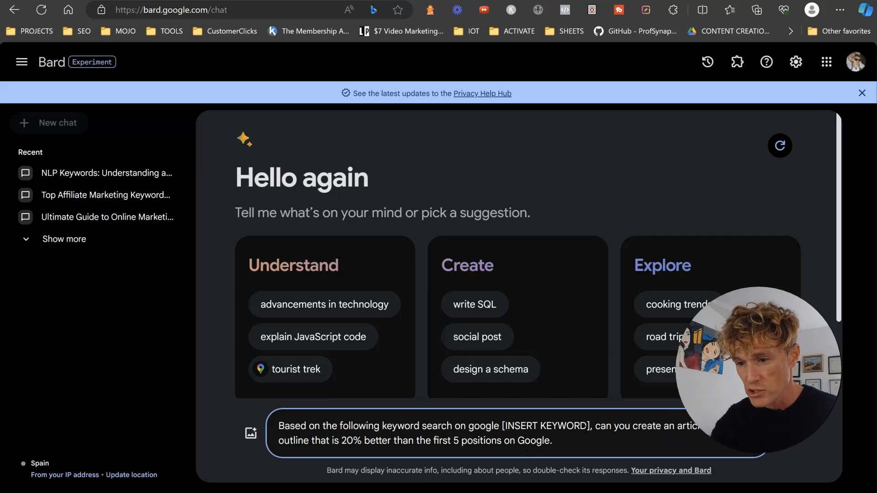
Step: Replace the [INSERT KEYWORD] placeholder with 'affiliate marketing for students in the uk'
{"action": "double_click", "coordinate": [545, 426]}
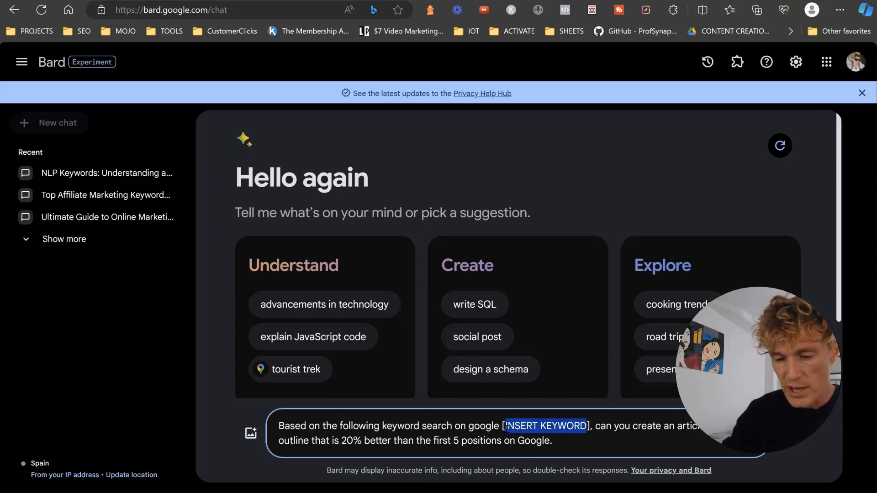
{"action": "type", "text": "affiliate marketing for students in the"}
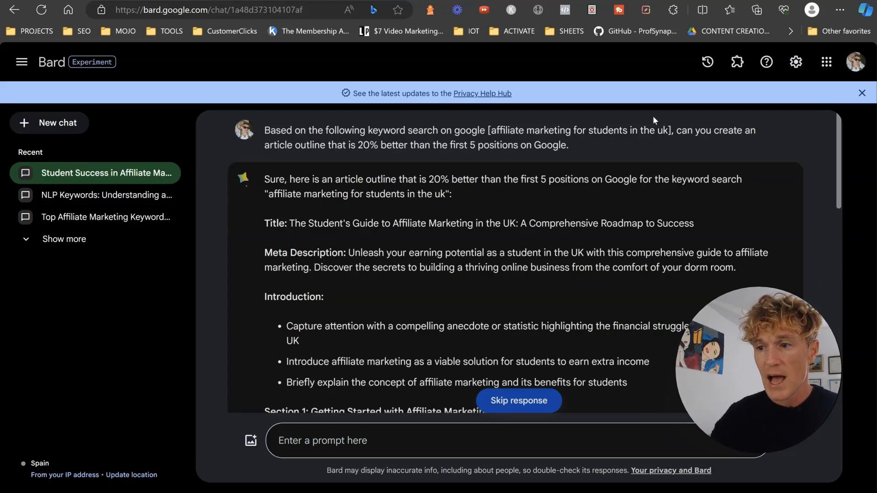
{"action": "scroll", "scroll_direction": "down", "scroll_amount": 3}
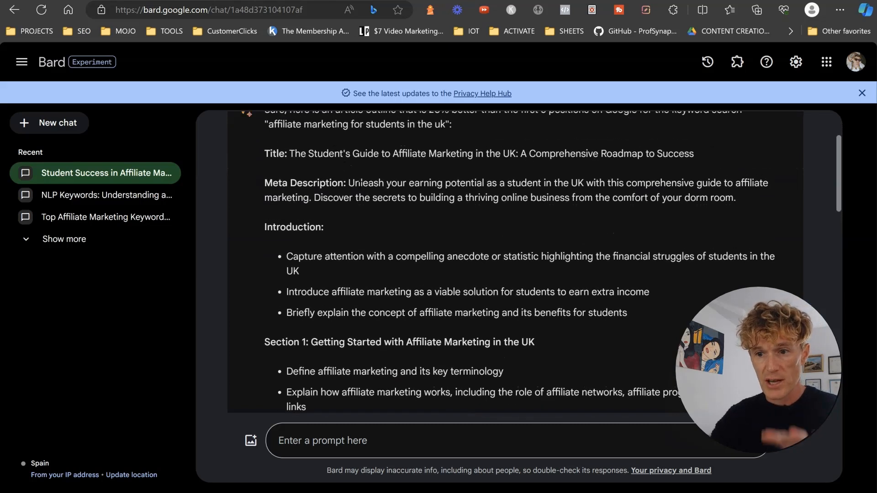
{"action": "scroll", "scroll_direction": "down", "scroll_amount": 3}
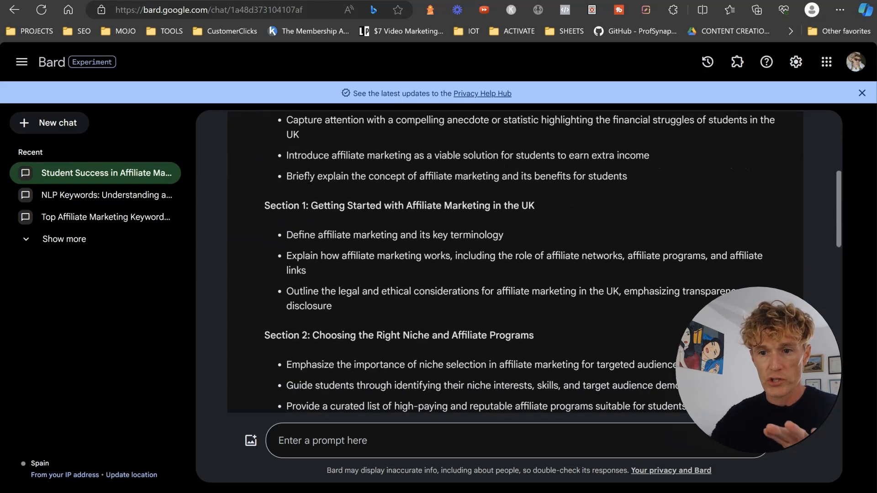
{"action": "scroll", "scroll_direction": "down", "scroll_amount": 3}
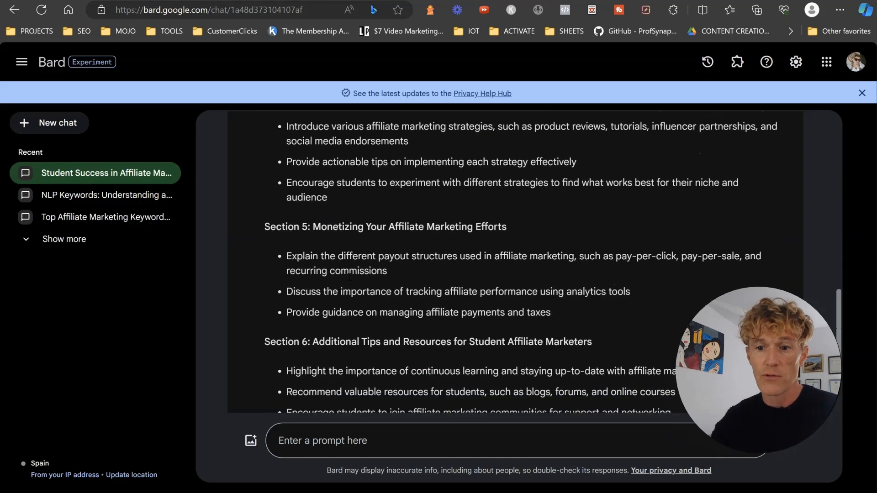
{"action": "scroll", "scroll_direction": "down", "scroll_amount": 3}
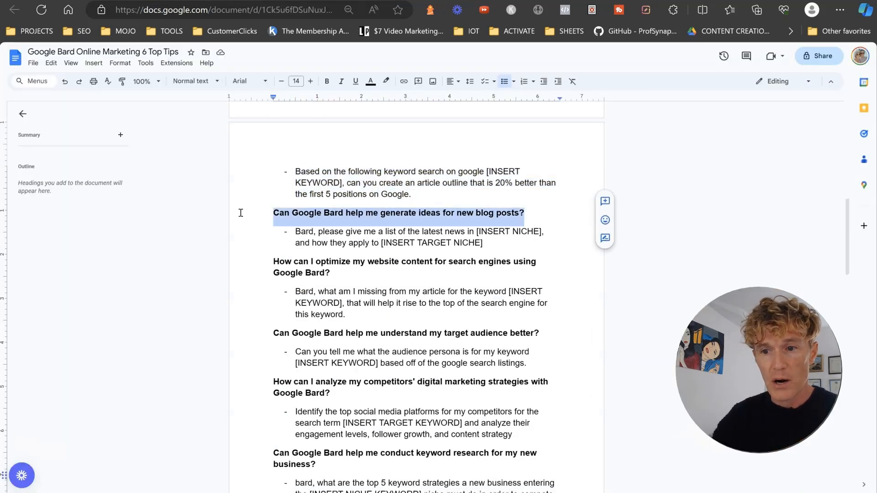
Step: Select the 'Bard, please give me a list of the latest news…' prompt in the doc
{"action": "left_click", "coordinate": [485, 242]}
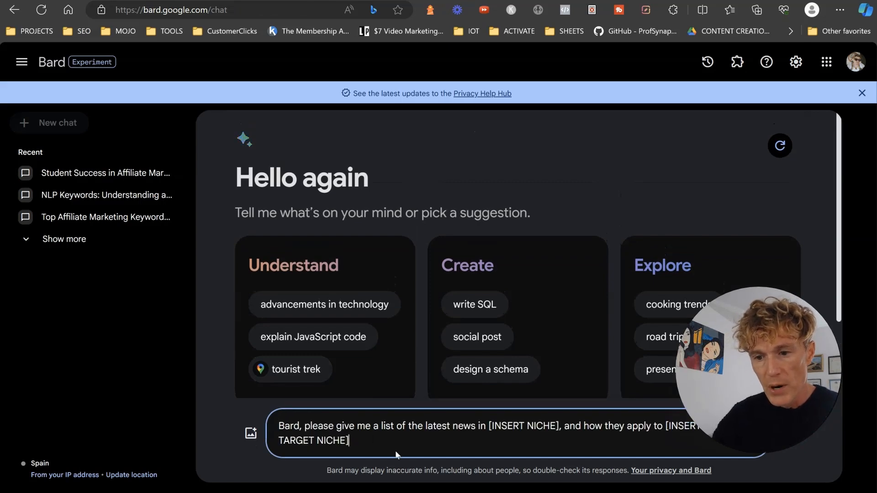
Step: Fill the prompt's placeholders with 'dog grooming niche' and 'dog walkers'
{"action": "double_click", "coordinate": [532, 426]}
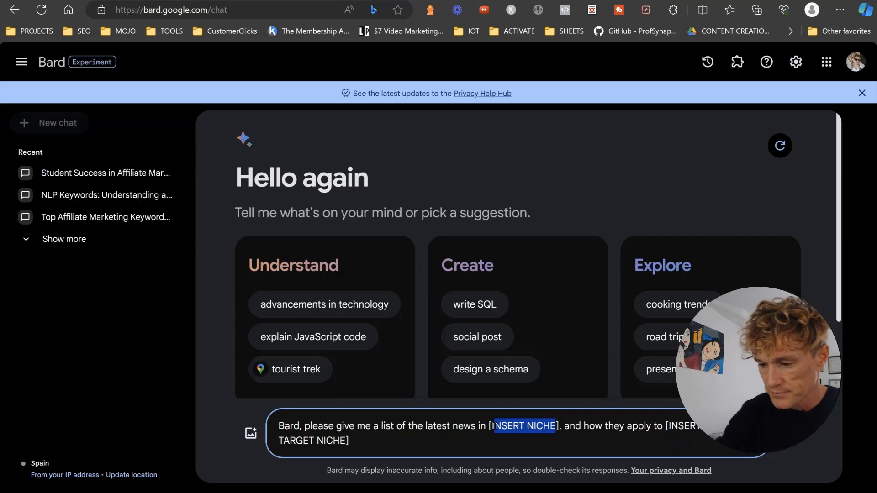
{"action": "type", "text": "dog grooming niche"}
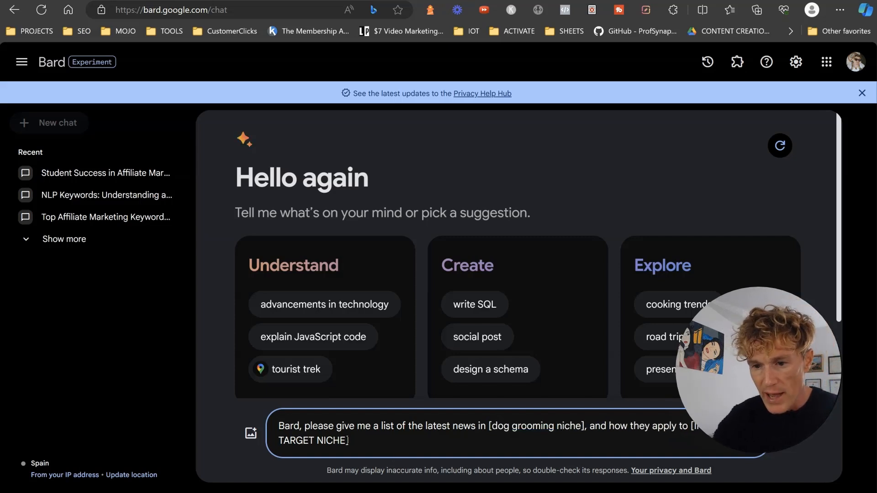
{"action": "type", "text": "dog walker"}
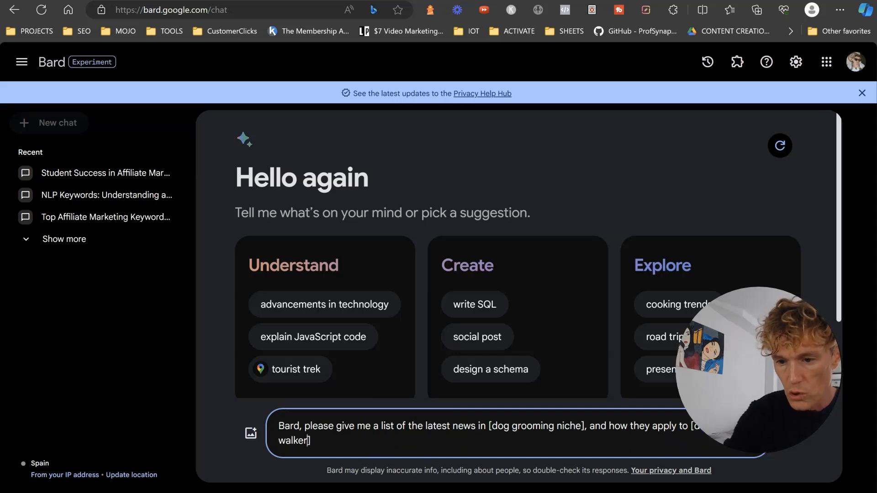
{"action": "type", "text": "s"}
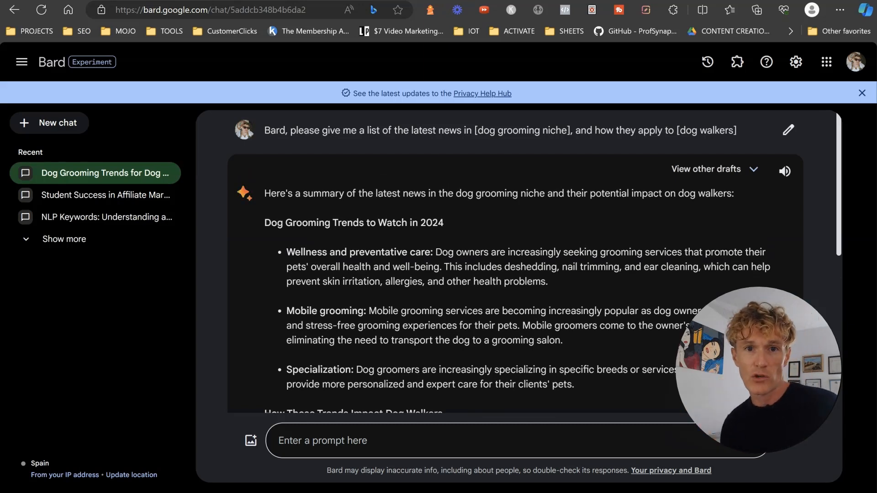
{"action": "scroll", "scroll_direction": "down", "scroll_amount": 3}
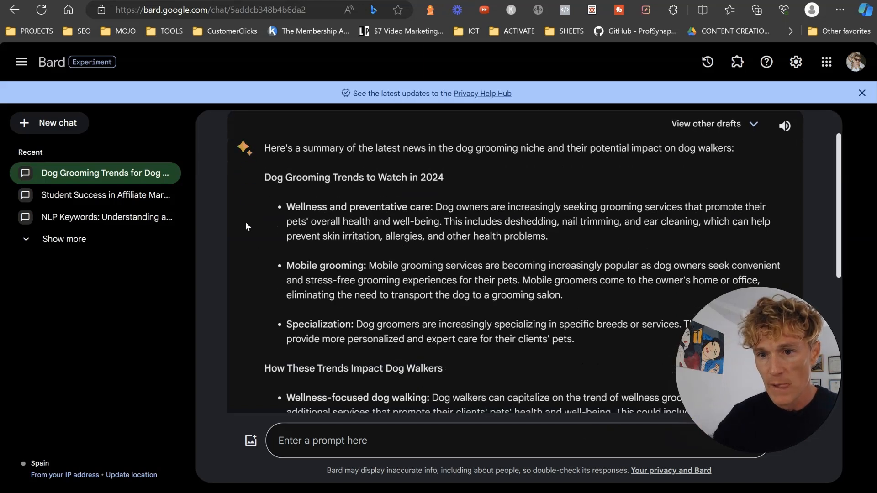
{"action": "scroll", "scroll_direction": "down", "scroll_amount": 3}
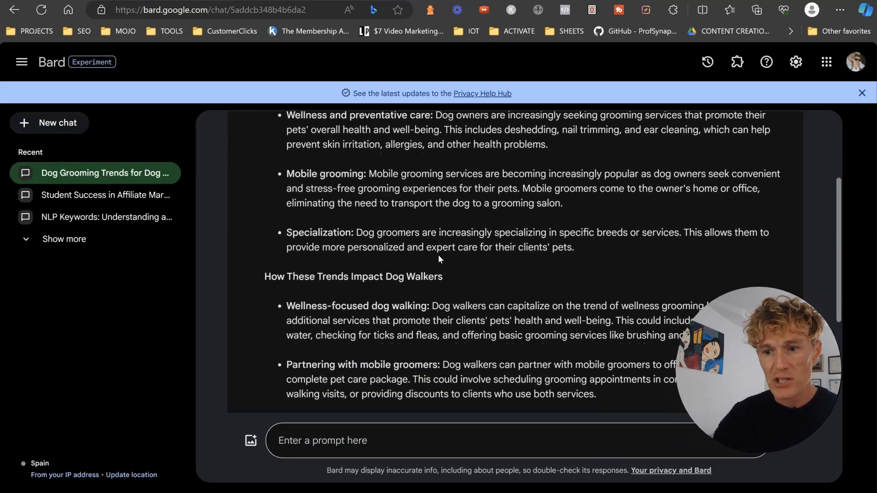
{"action": "scroll", "scroll_direction": "up", "scroll_amount": 3}
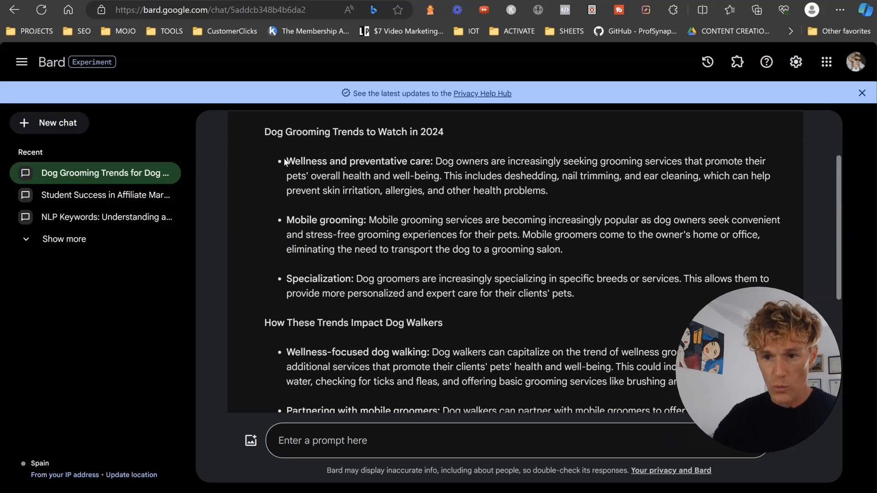
{"action": "scroll", "scroll_direction": "down", "scroll_amount": 3}
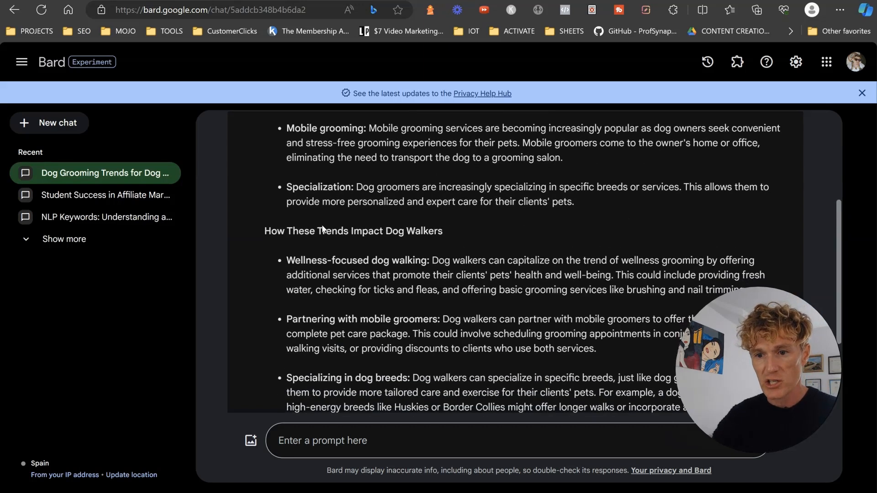
{"action": "scroll", "scroll_direction": "down", "scroll_amount": 3}
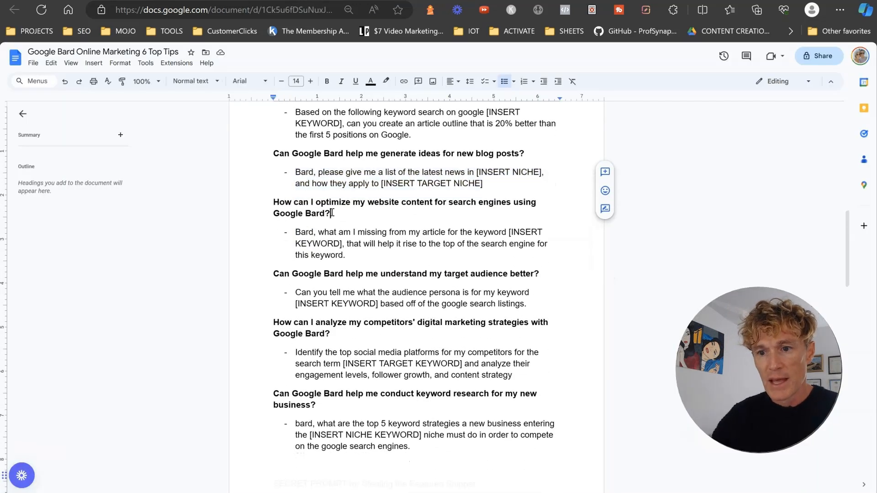
Step: Select the 'Bard, what am I missing from my article…' prompt in the doc
{"action": "triple_click", "coordinate": [403, 202]}
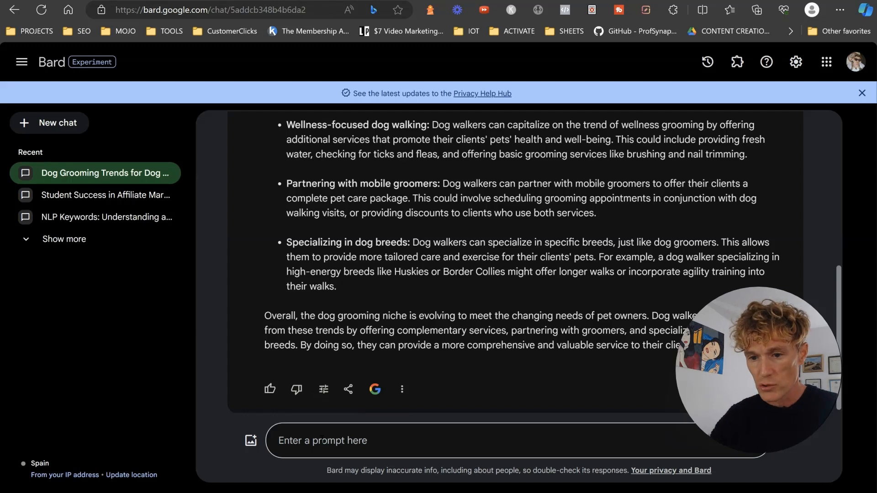
Step: Enter the article-gap prompt for 'best clickbank alternative' and scroll through Bard's ranking suggestions
{"action": "type", "text": "Bard, what am I missing from my article for the keyword [INSERT KEYWORD], that will help it rise to the top of the search engine for this keyword."}
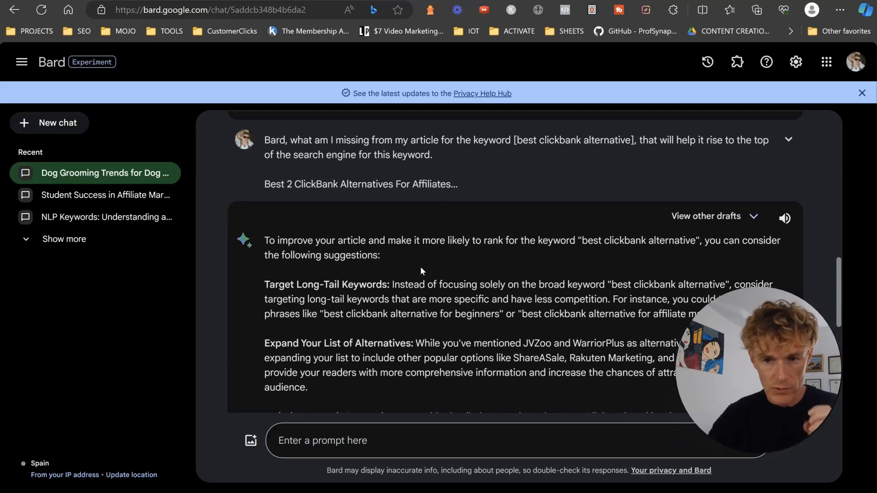
{"action": "scroll", "scroll_direction": "down", "scroll_amount": 3}
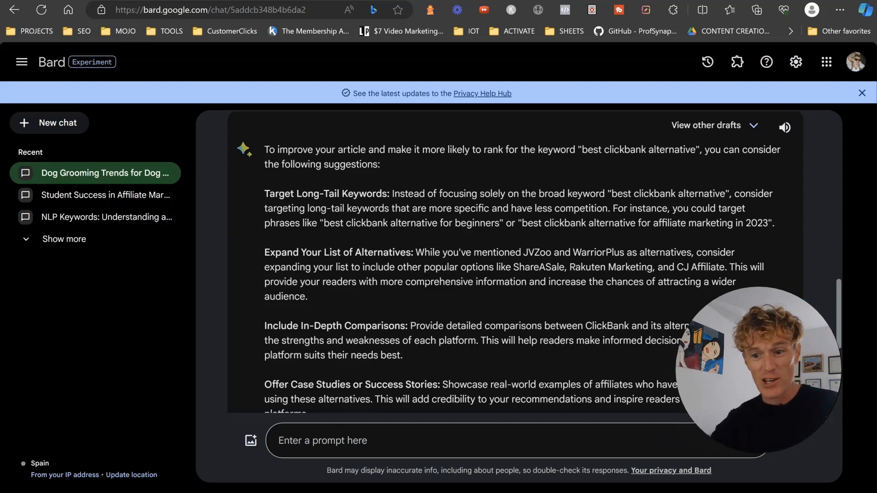
{"action": "scroll", "scroll_direction": "down", "scroll_amount": 3}
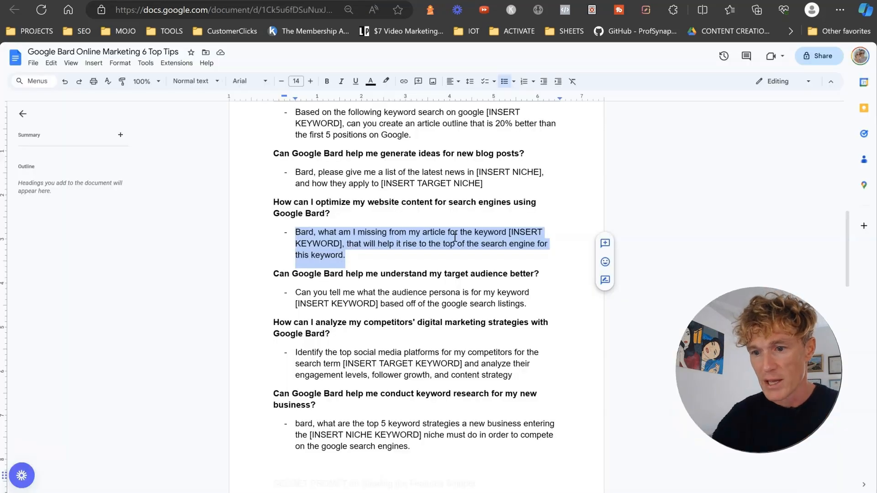
Step: Select the audience persona prompt, then fill its keyword with 'affiliate marketing for students in the UK'
{"action": "scroll", "scroll_direction": "down", "scroll_amount": 3}
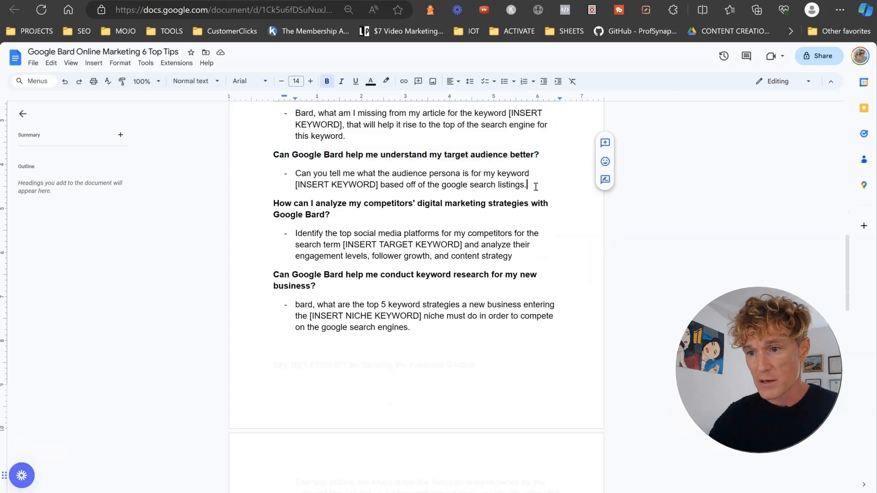
{"action": "left_click_drag", "start_coordinate": [295, 173], "coordinate": [526, 185]}
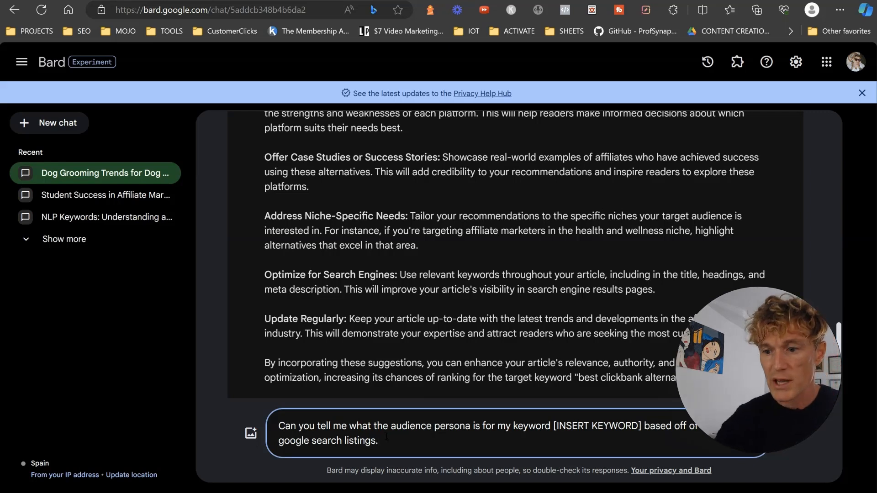
{"action": "double_click", "coordinate": [597, 426]}
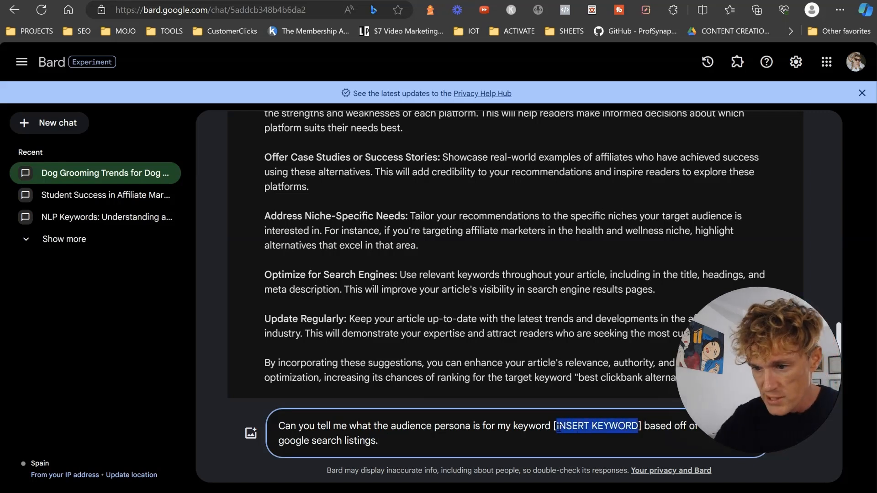
{"action": "key", "text": "Enter"}
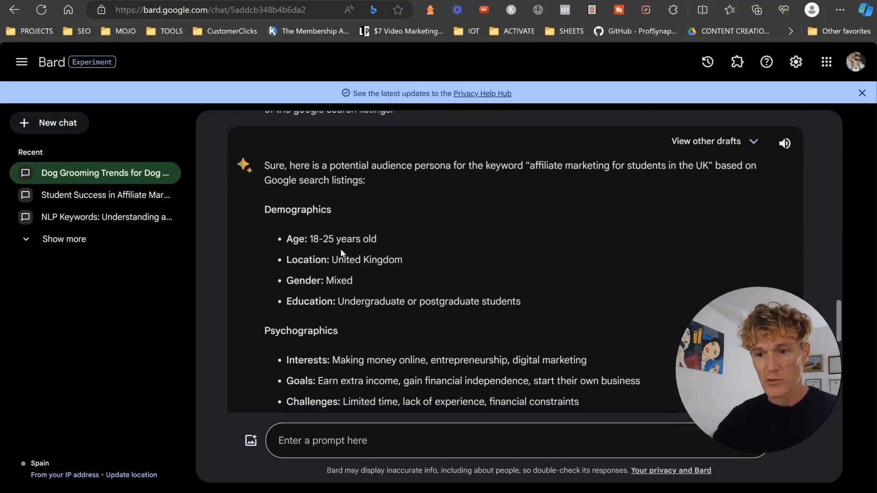
{"action": "scroll", "scroll_direction": "down", "scroll_amount": 3}
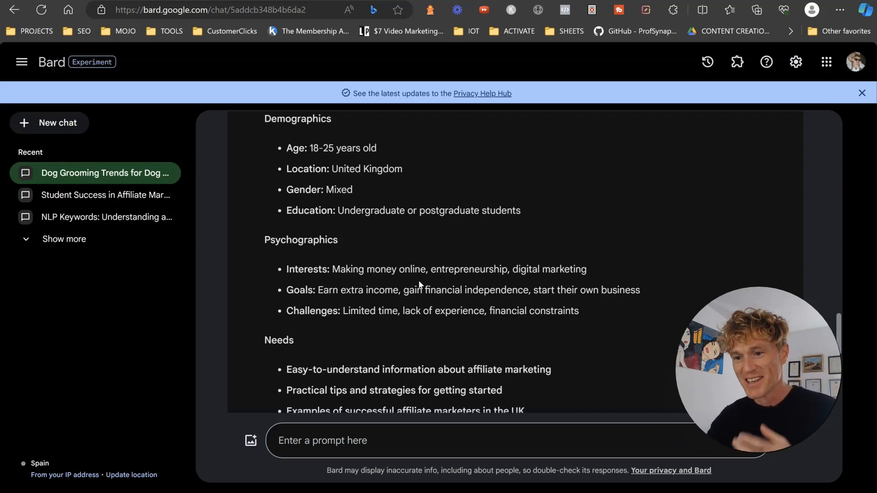
{"action": "scroll", "scroll_direction": "down", "scroll_amount": 3}
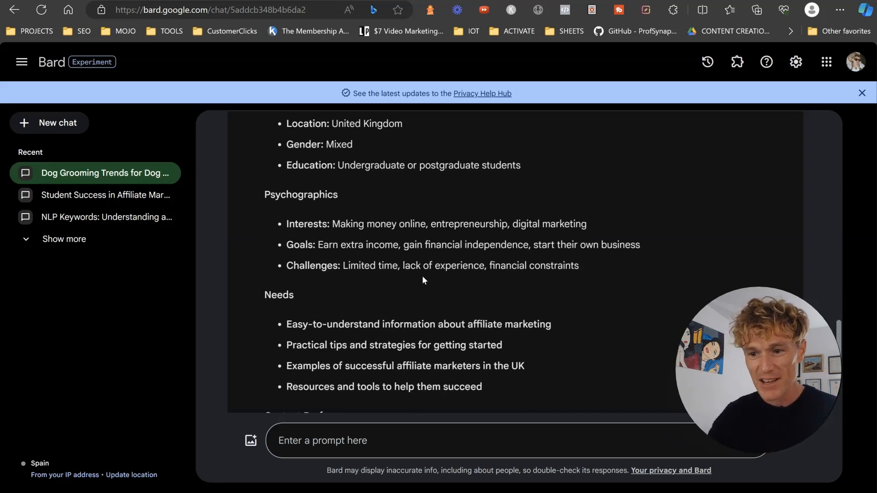
{"action": "scroll", "scroll_direction": "down", "scroll_amount": 3}
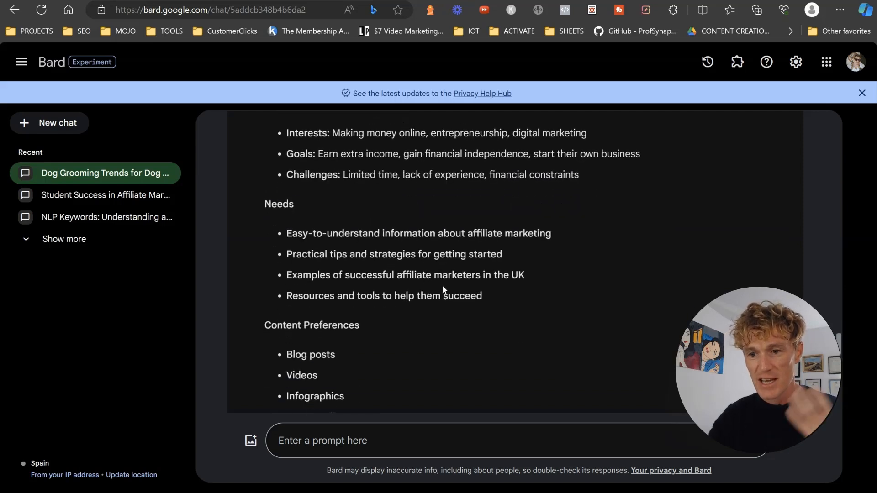
{"action": "scroll", "scroll_direction": "down", "scroll_amount": 3}
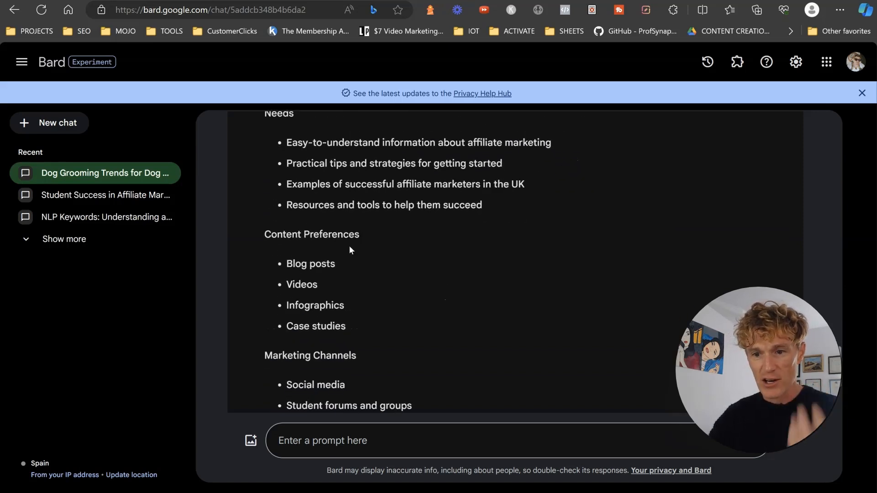
{"action": "scroll", "scroll_direction": "down", "scroll_amount": 3}
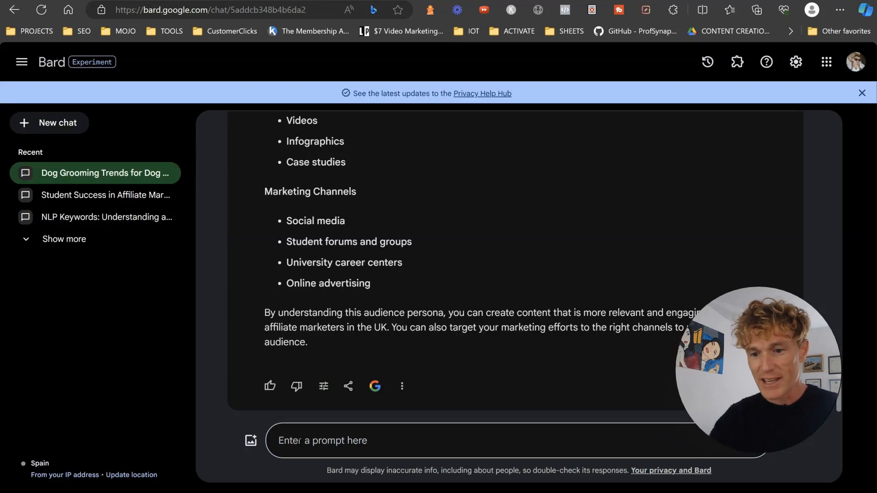
Step: Enter the competitor social media platforms prompt and scroll through Bard's comparison table
{"action": "type", "text": "Identify the top social media platforms for my competitors for the search term [INSERT TARGET KEYWORD] and analyze their engagement levels, follower growth, and content strategy"}
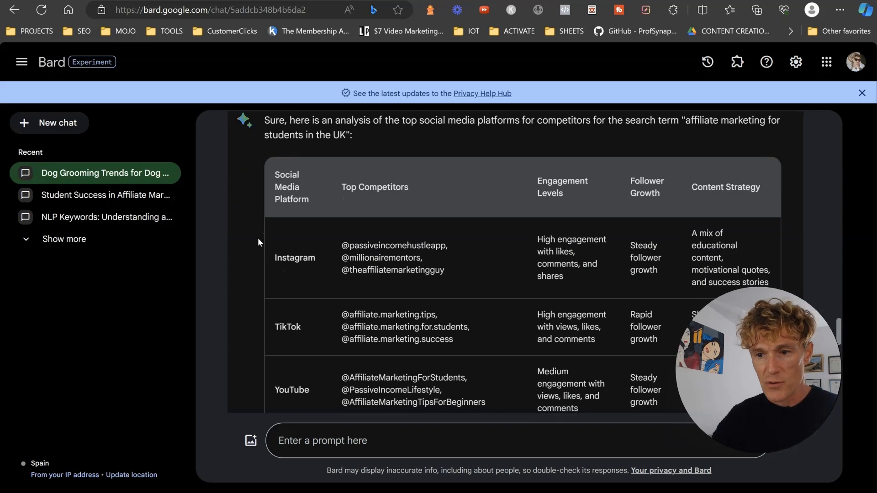
{"action": "scroll", "scroll_direction": "down", "scroll_amount": 3}
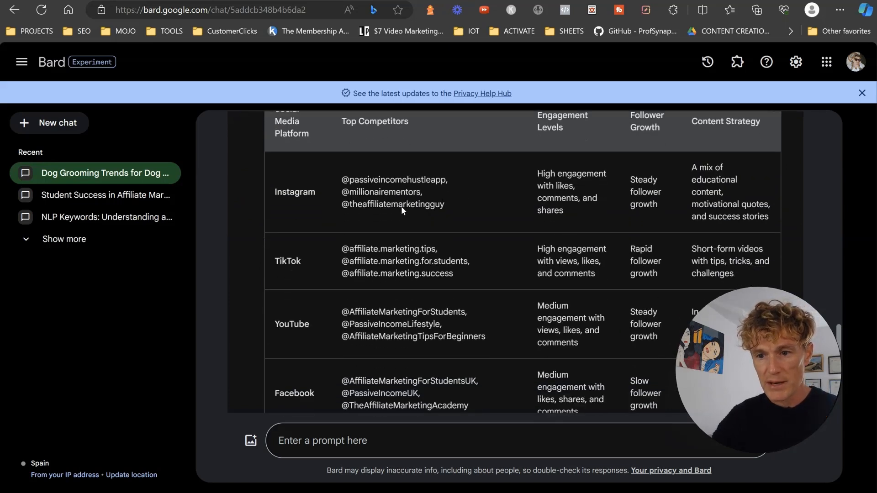
{"action": "scroll", "scroll_direction": "down", "scroll_amount": 3}
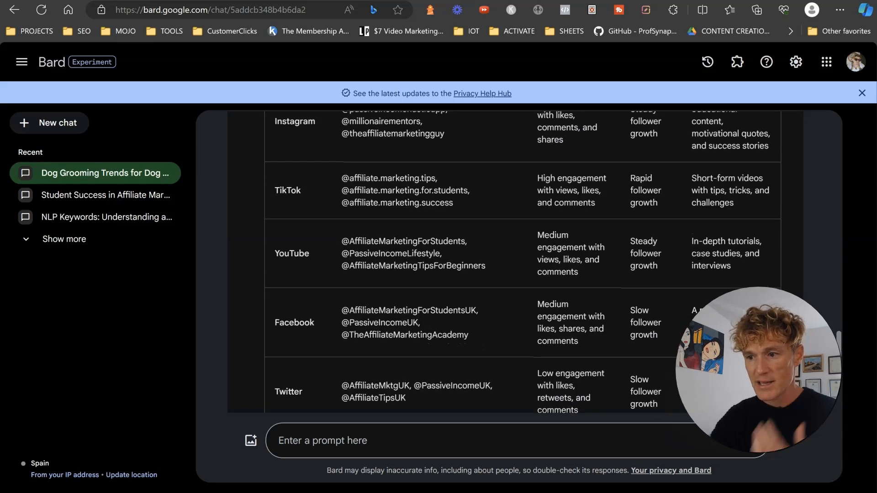
{"action": "scroll", "scroll_direction": "down", "scroll_amount": 3}
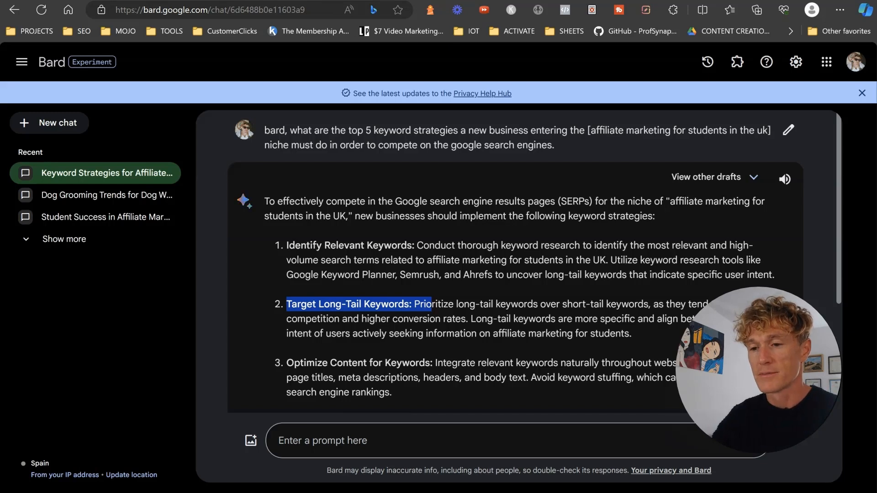
Step: Ask how the 'how to set up a Minecraft server' featured snippet owner structures content
{"action": "type", "text": "Can you outline the exact steps the featured snippet owner for the keyword [how to set up a Minecraft server] does specifically within the structure of their content to make it get the featured snippet spot? How many titles are there, H2/H3, how many images and media?"}
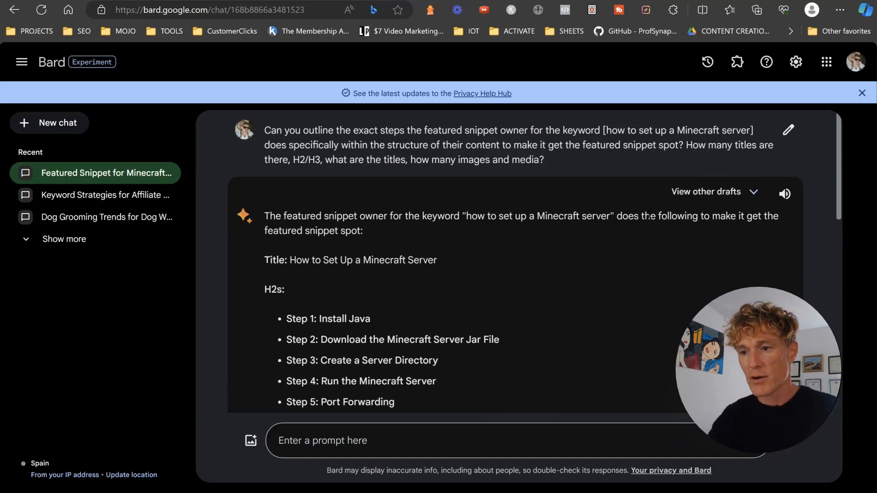
{"action": "mouse_move", "coordinate": [402, 287]}
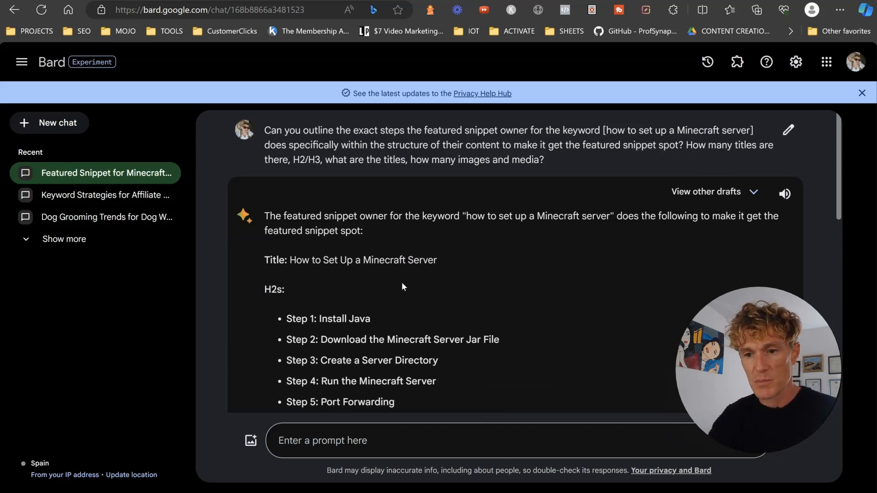
{"action": "scroll", "scroll_direction": "down", "scroll_amount": 3}
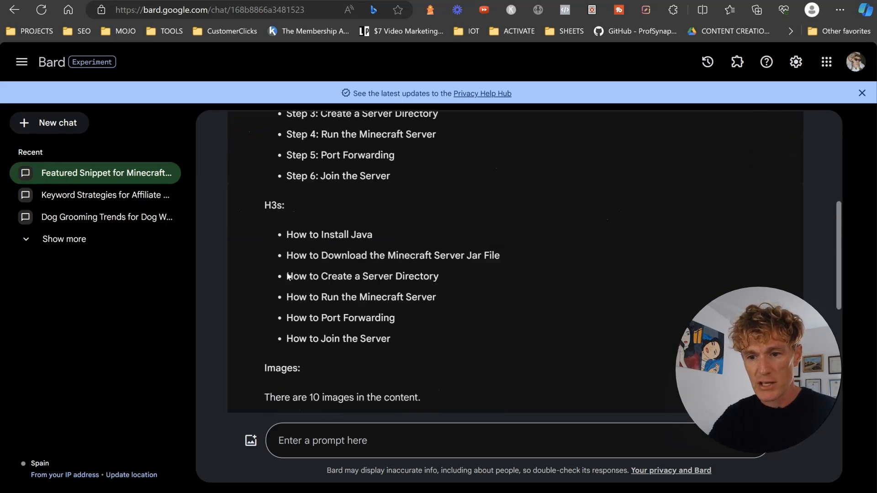
{"action": "scroll", "scroll_direction": "down", "scroll_amount": 3}
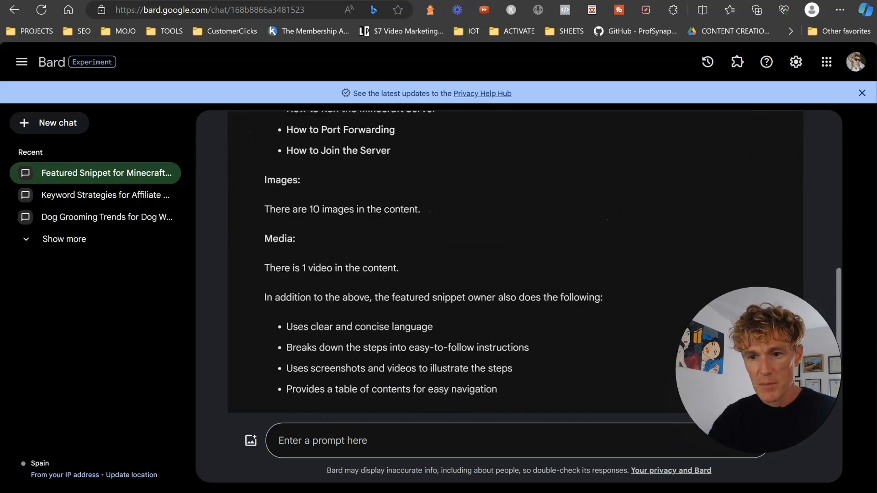
{"action": "scroll", "scroll_direction": "down", "scroll_amount": 3}
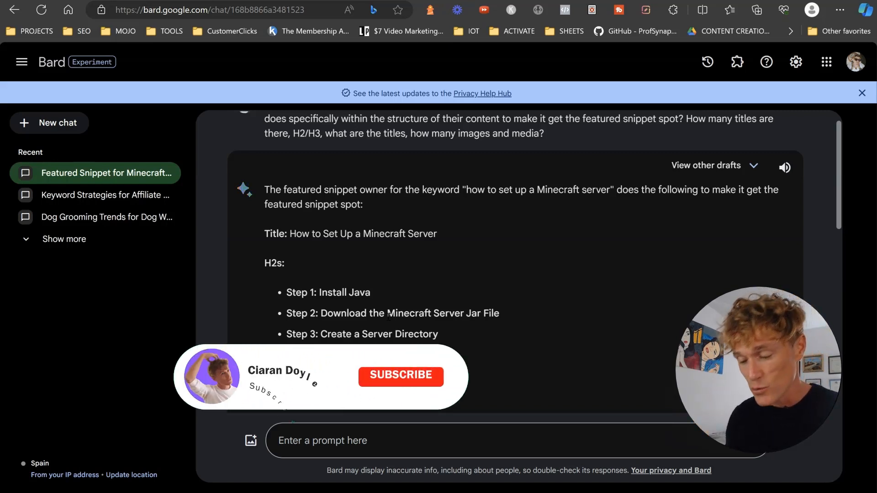
{"action": "left_click", "coordinate": [401, 376]}
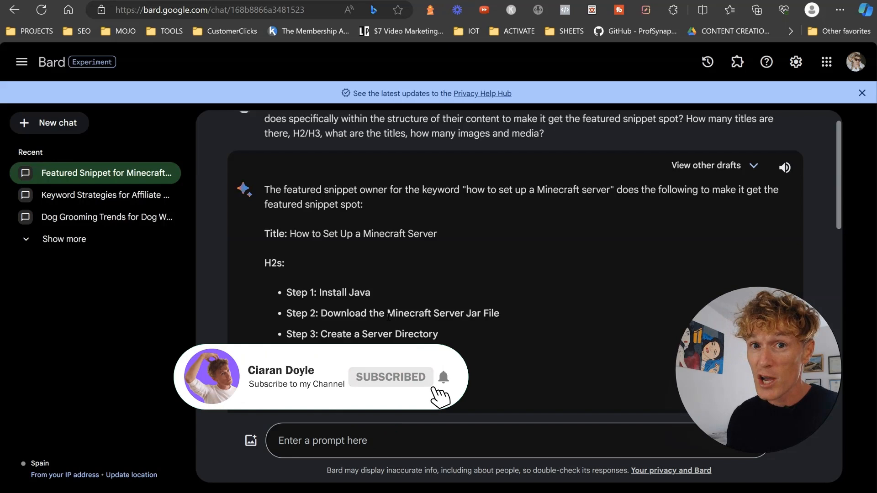